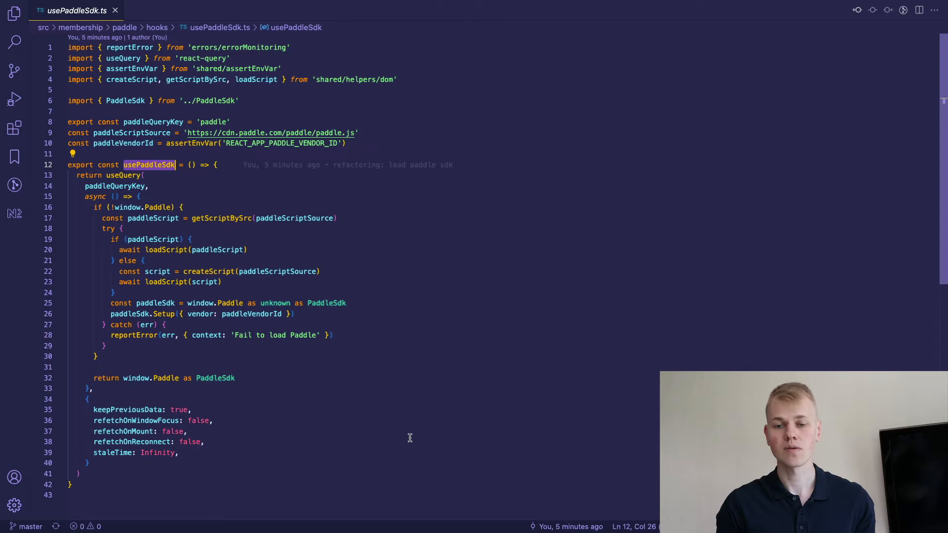
pyautogui.moveTo(332, 407)
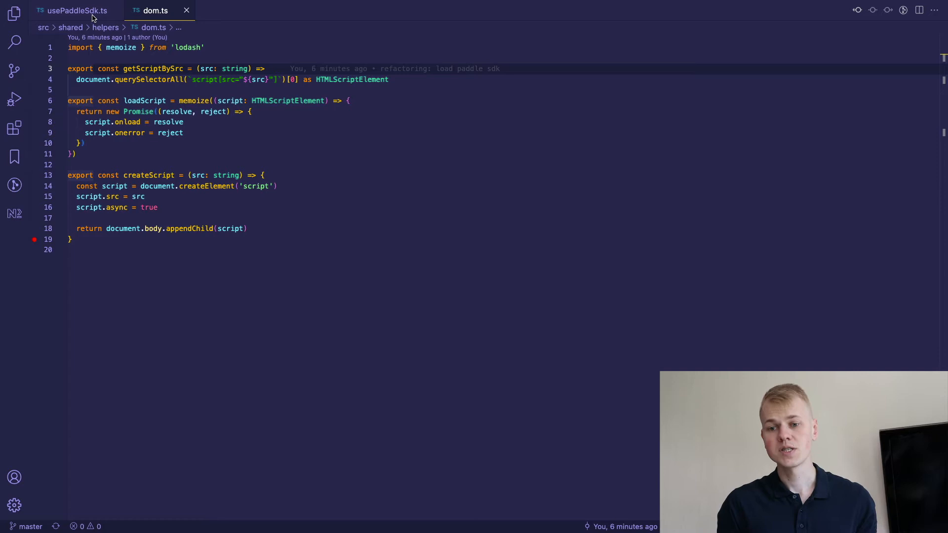
# - Highlight createScript in dom.ts, then return to the usePaddleSdk.ts hook
pyautogui.doubleClick(144, 101)
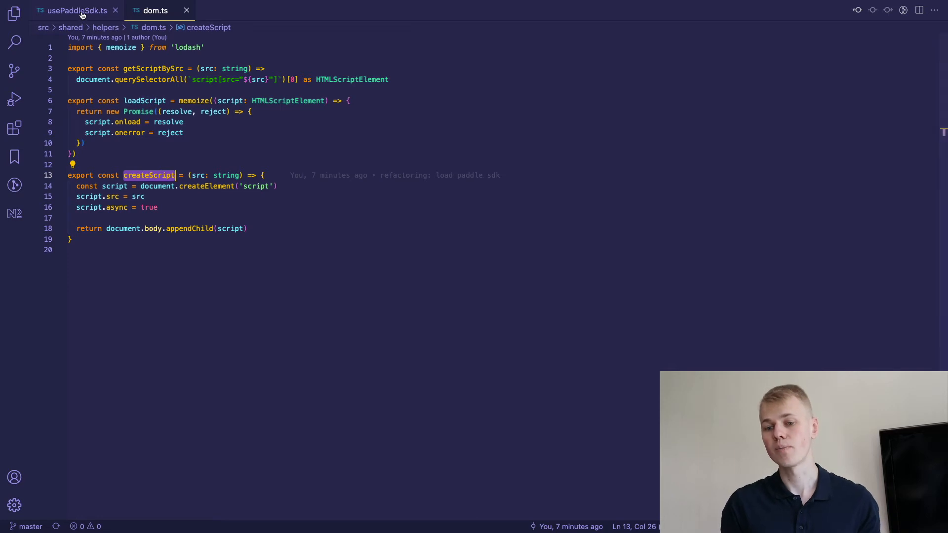
pyautogui.click(72, 10)
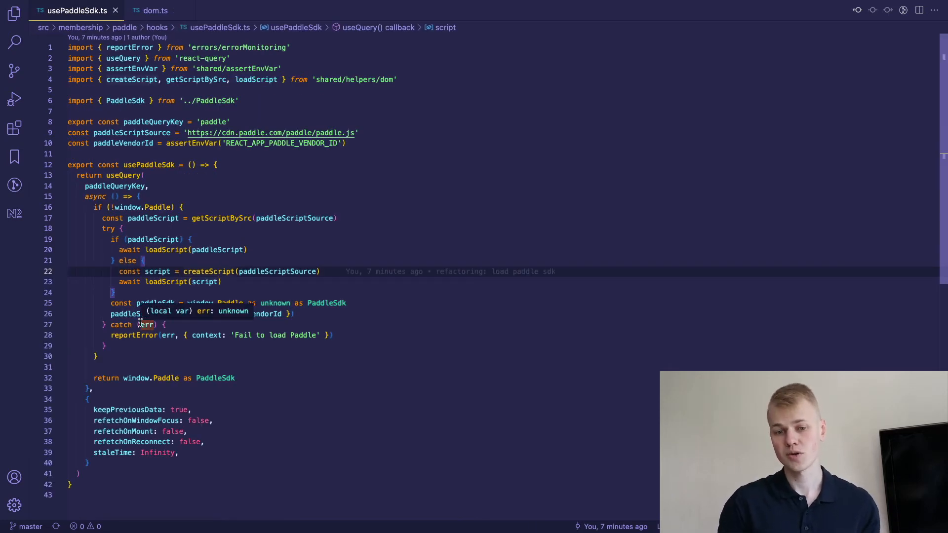
# - View Paddle.d.ts and PaddleSdk.ts declarations, then queryClient.ts excluding the Paddle query from persistence
pyautogui.click(244, 9)
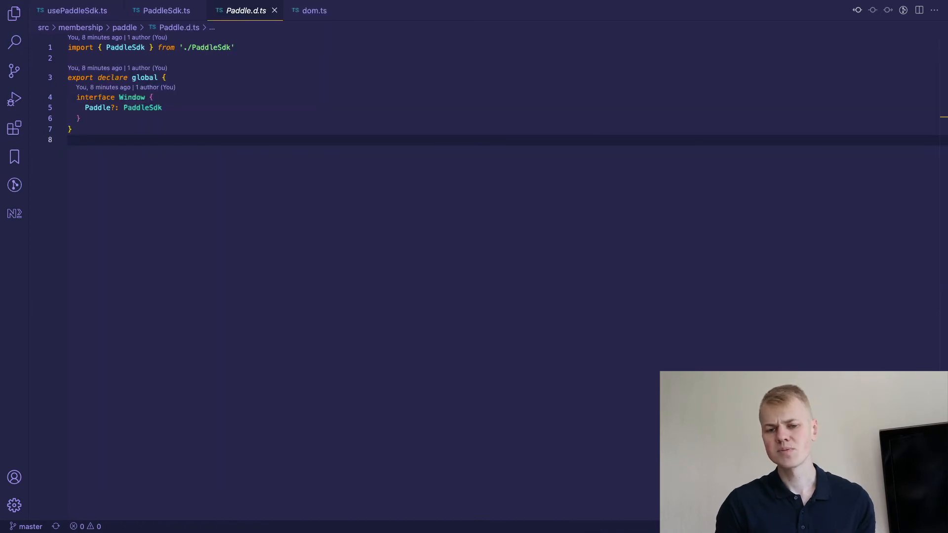
pyautogui.moveTo(284, 317)
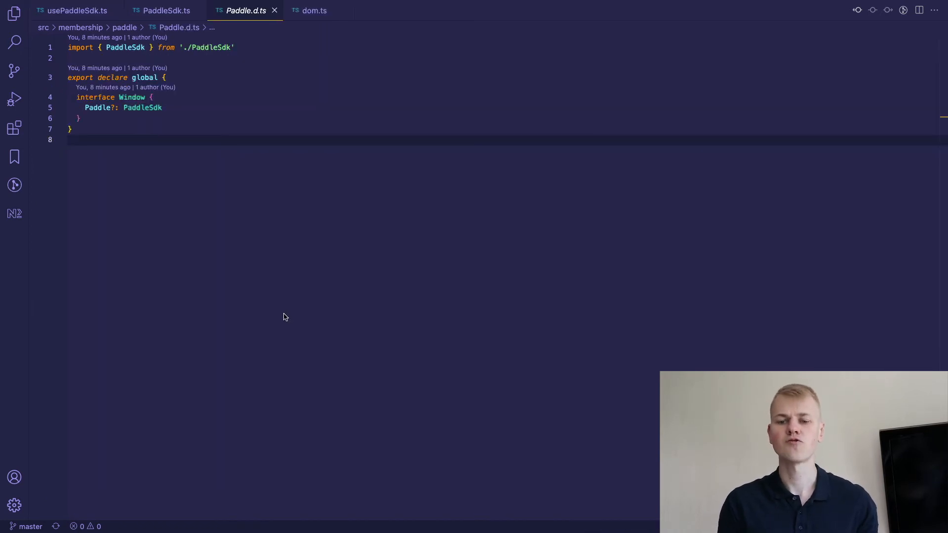
pyautogui.moveTo(273, 306)
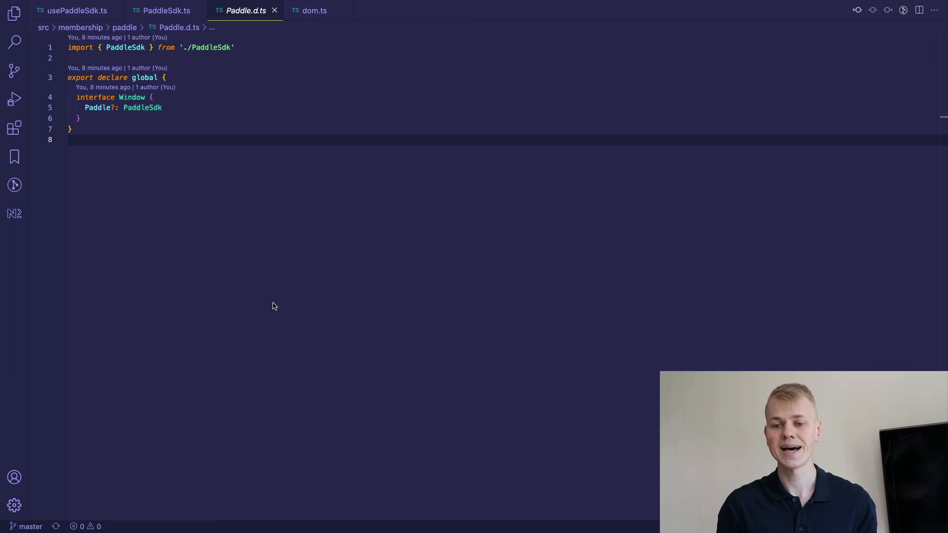
pyautogui.click(166, 10)
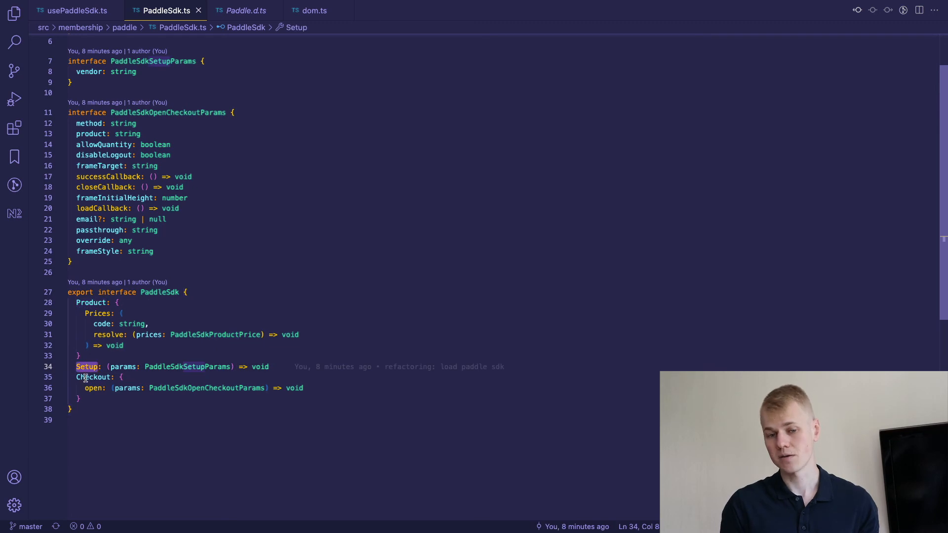
pyautogui.click(249, 10)
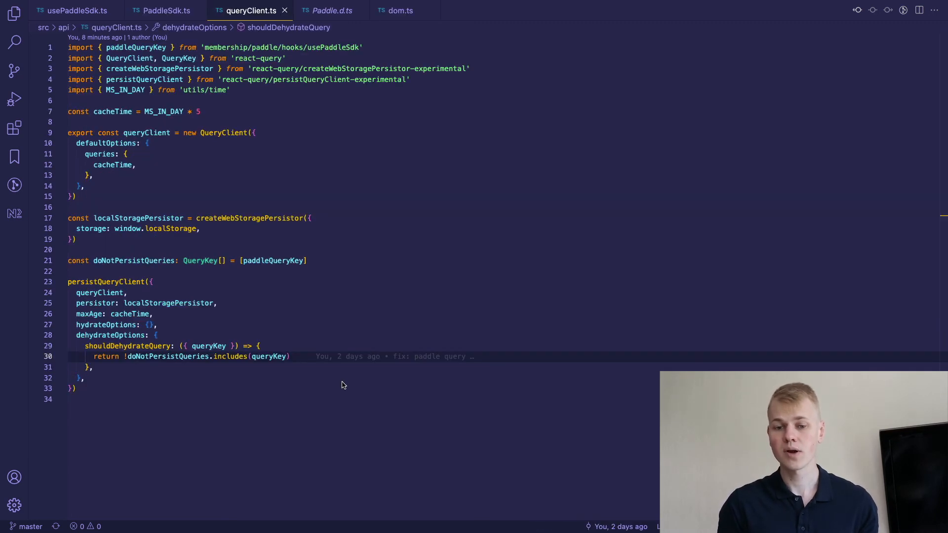